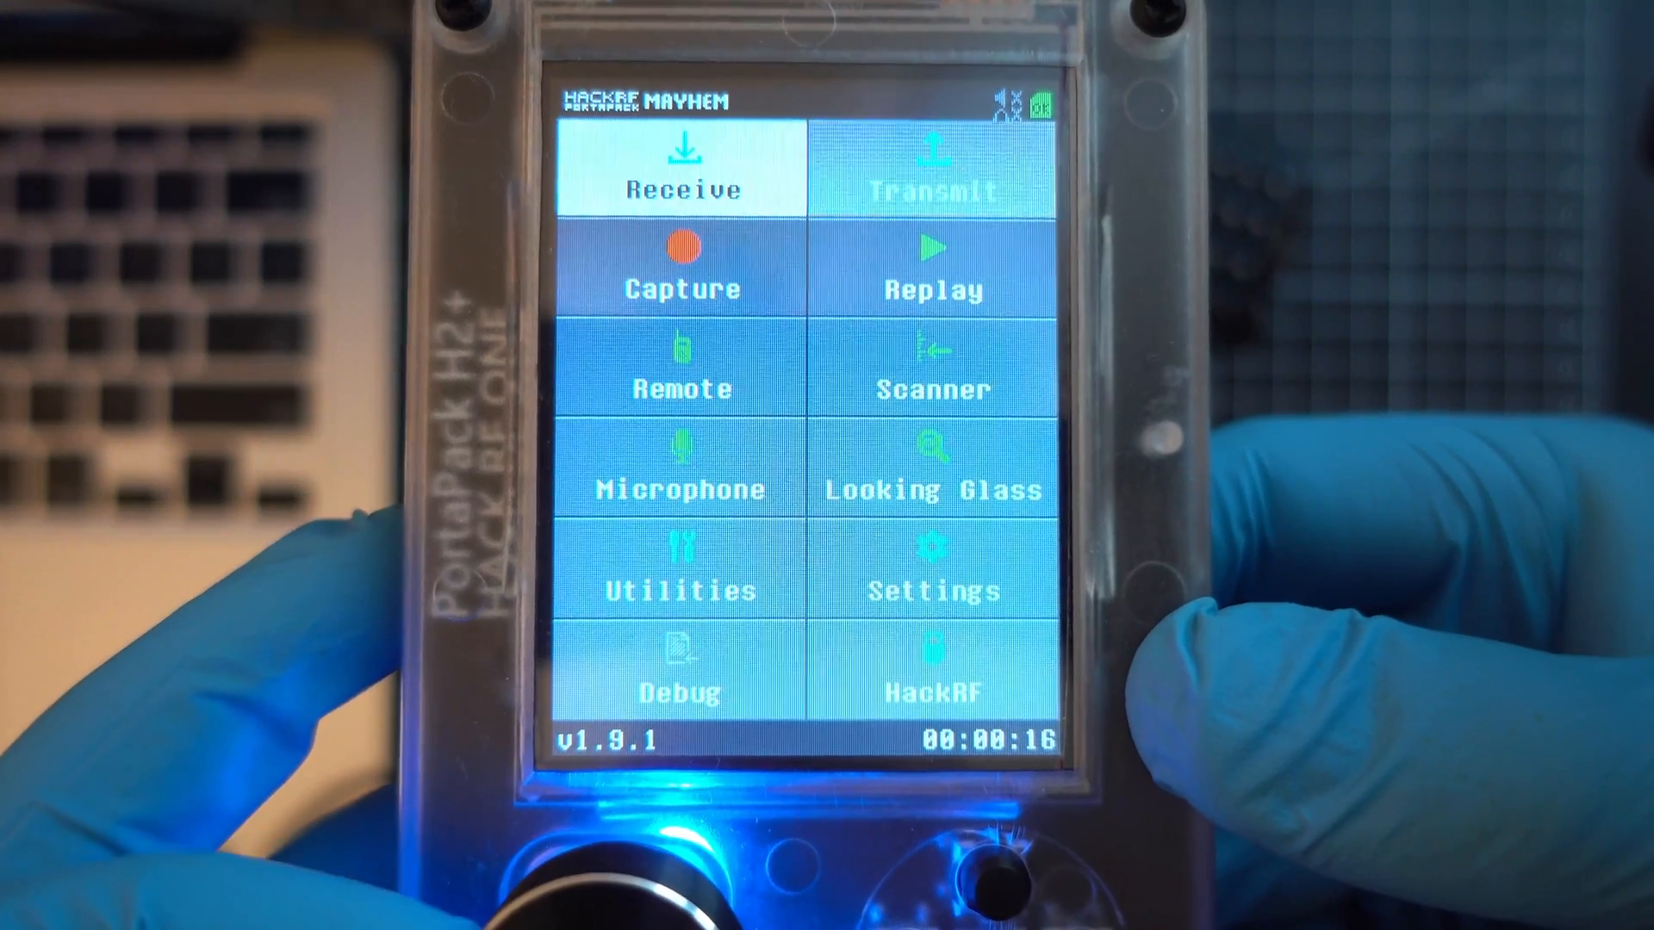
- Enter the Receive app list from the main menu tile, showing ADS-B, Audio and POCSAG
{"action": "left_click", "coordinate": [682, 172]}
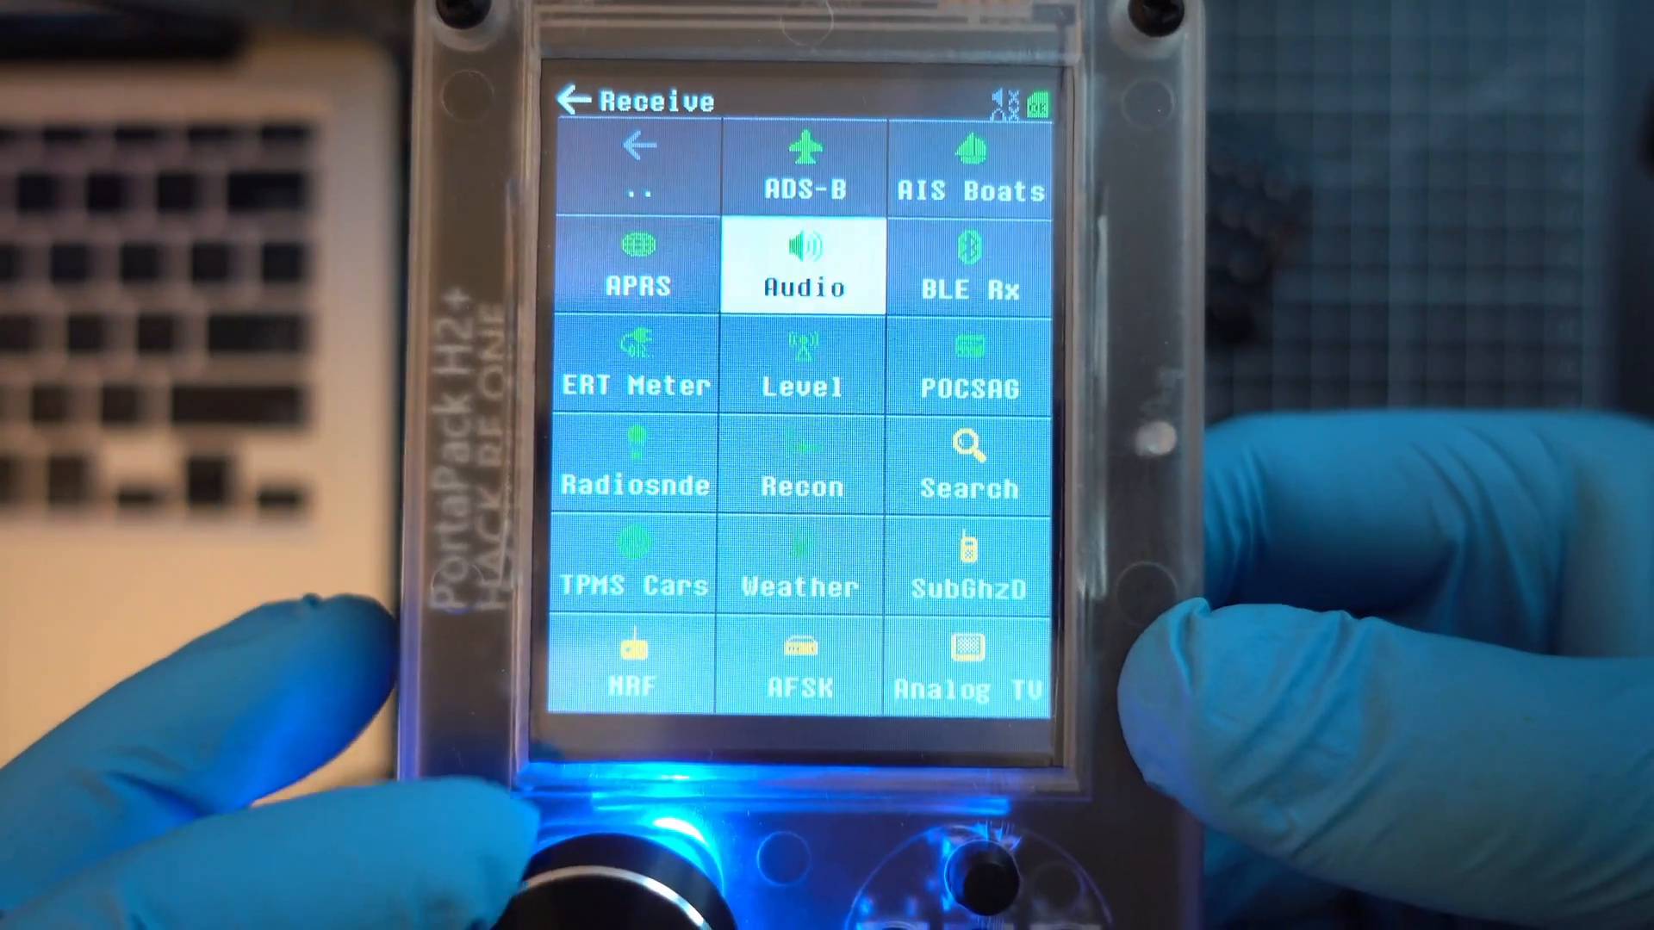